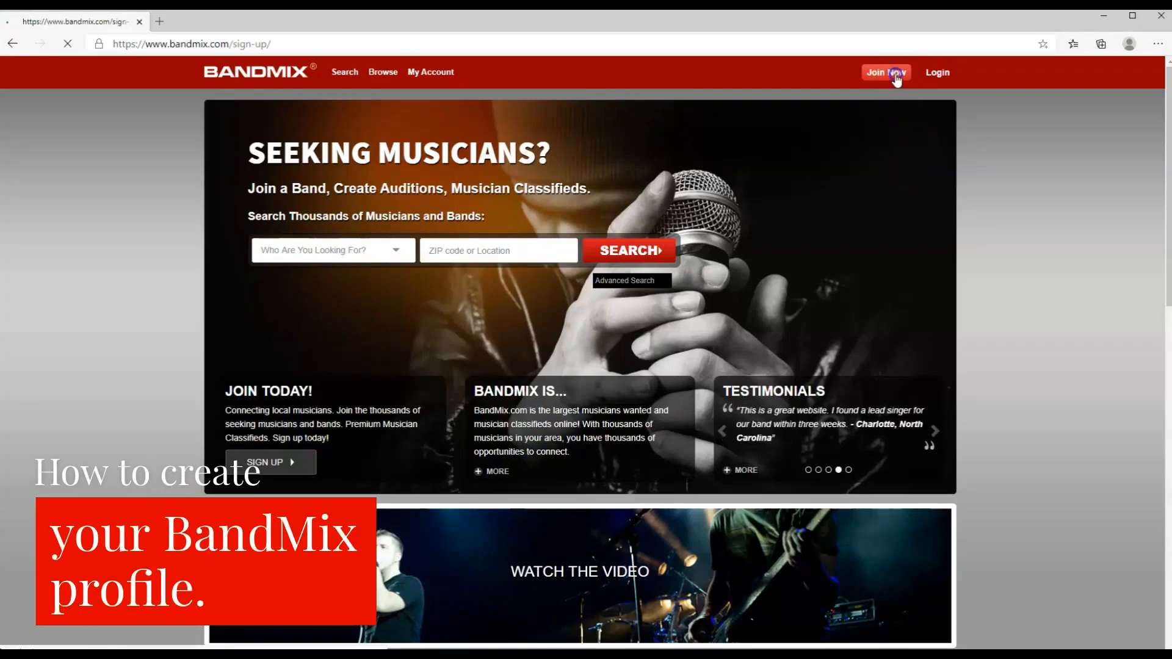
click(886, 72)
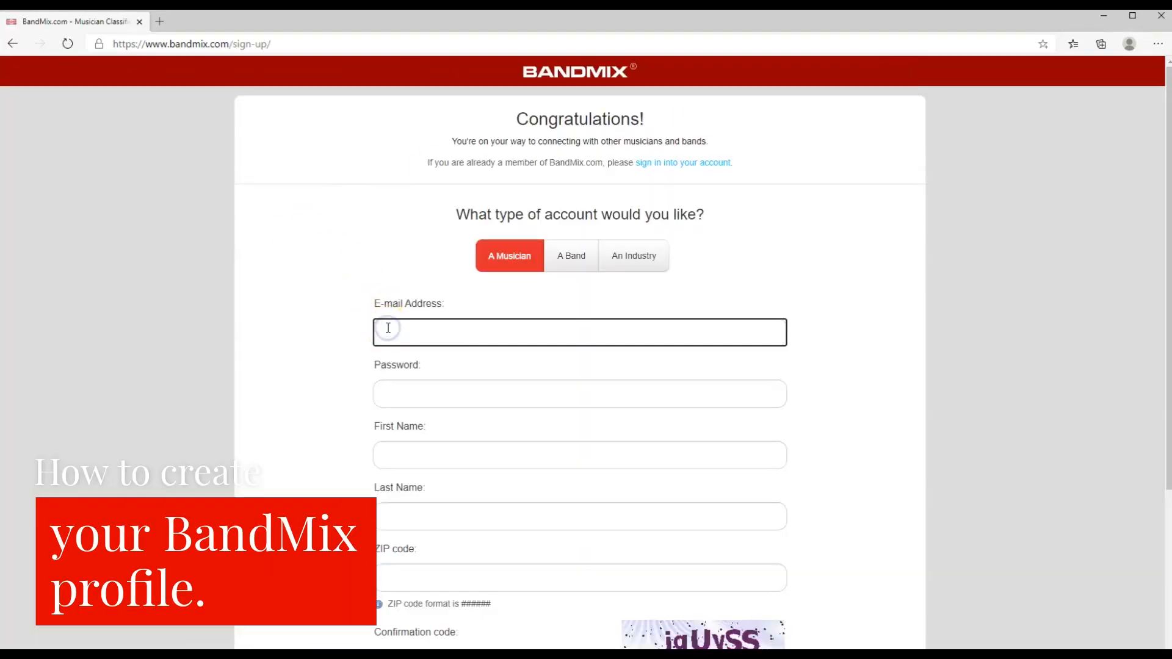
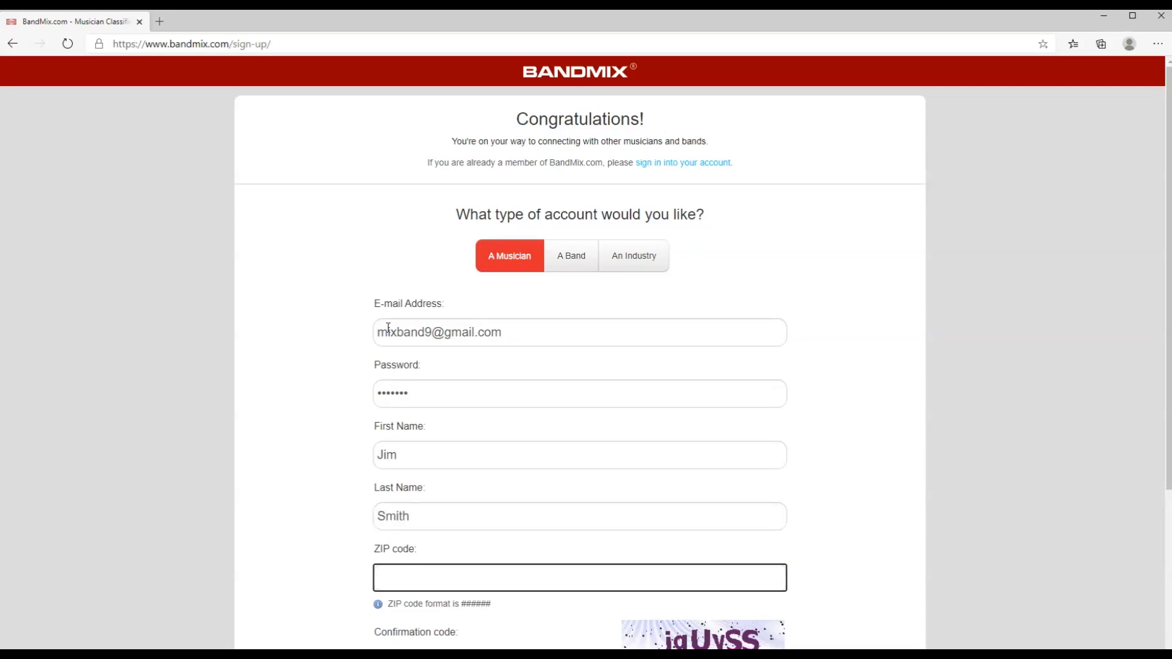
text(90210)
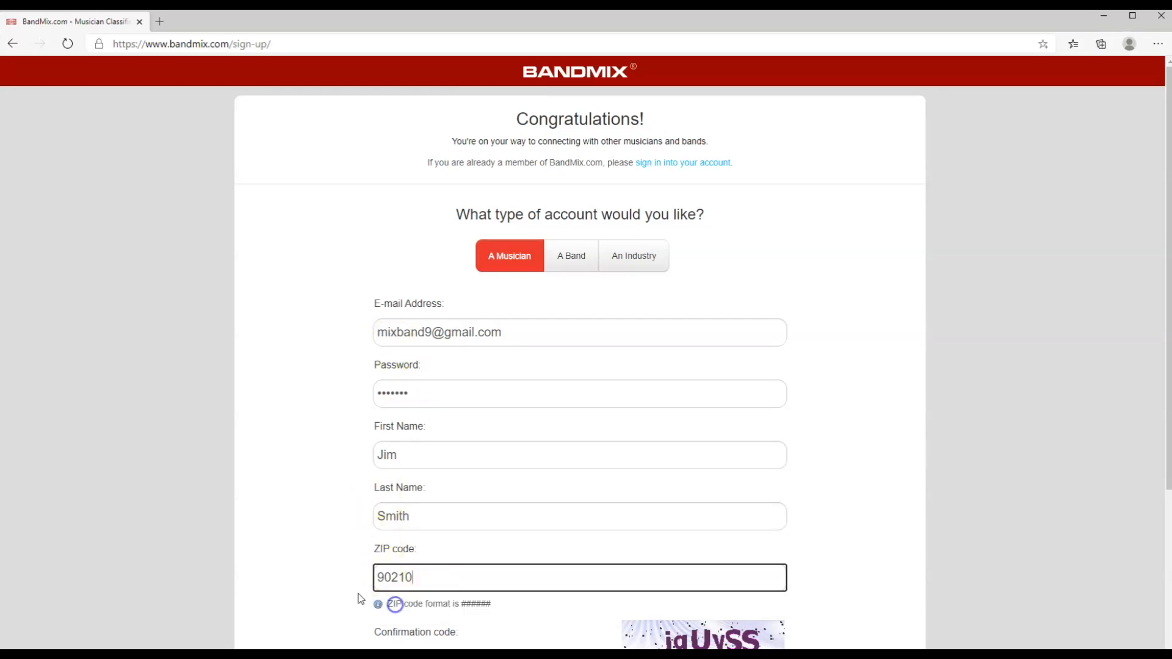
scroll(down, 3)
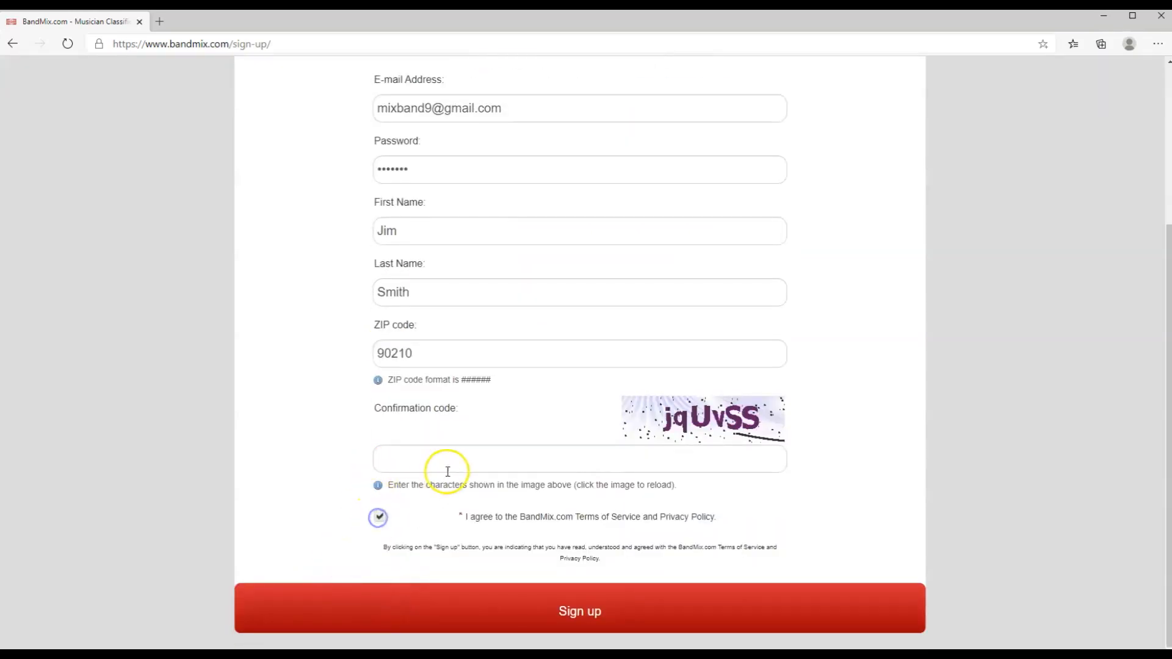
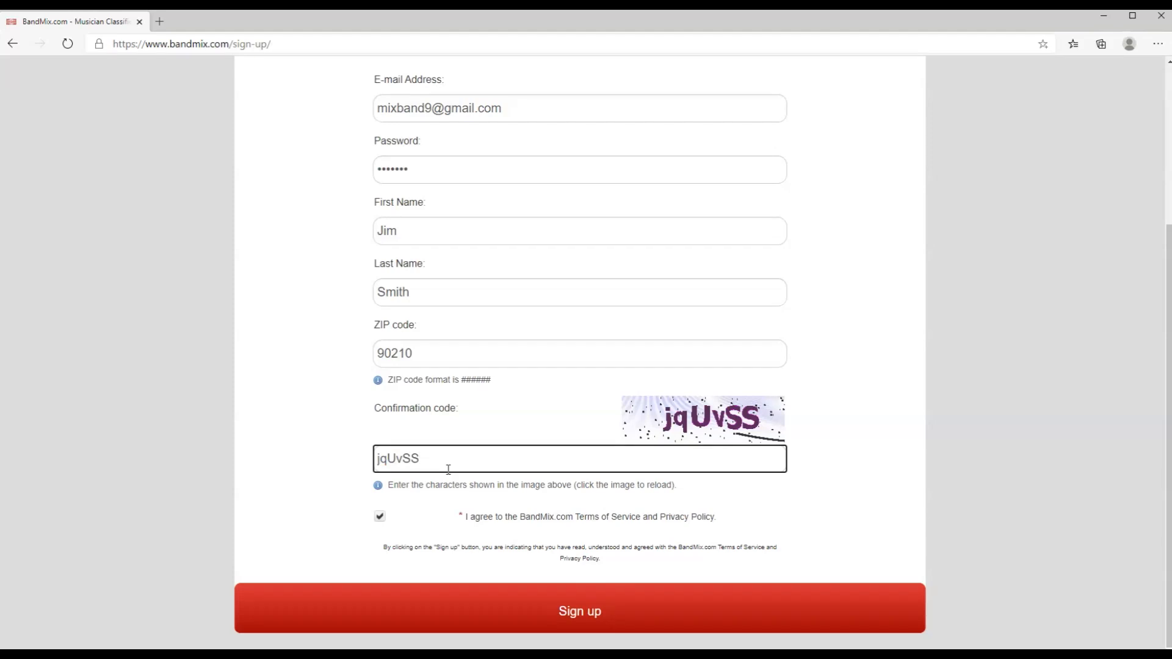
click(579, 610)
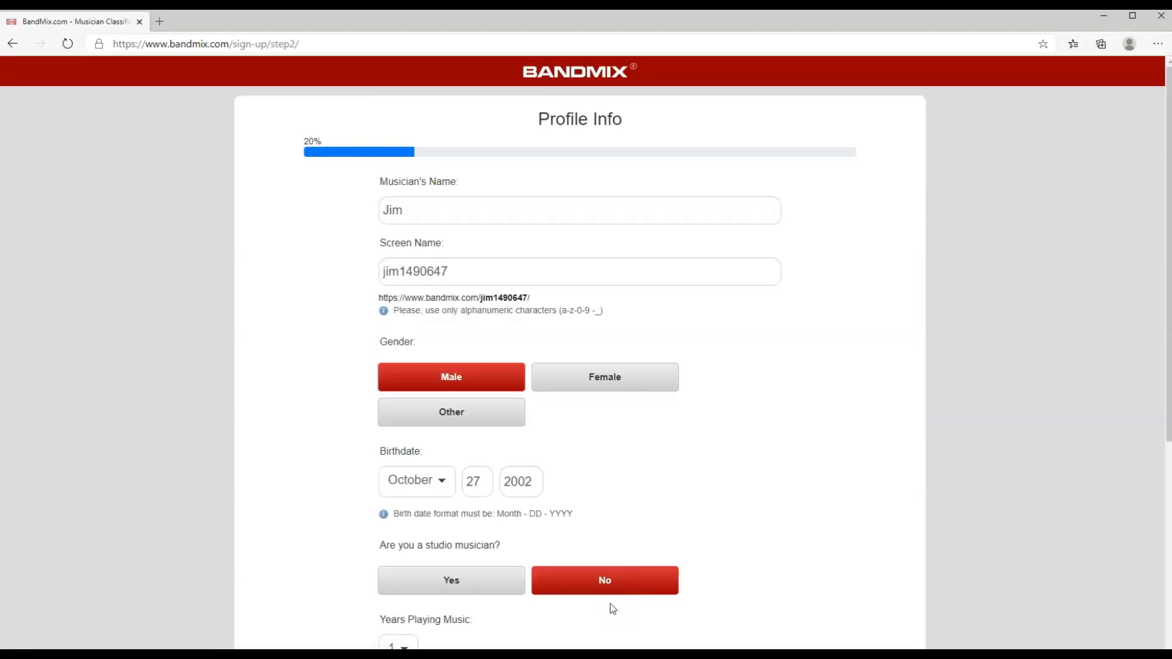
Step: Save the basic Profile Info page and continue to Instruments Played
scroll(down, 3)
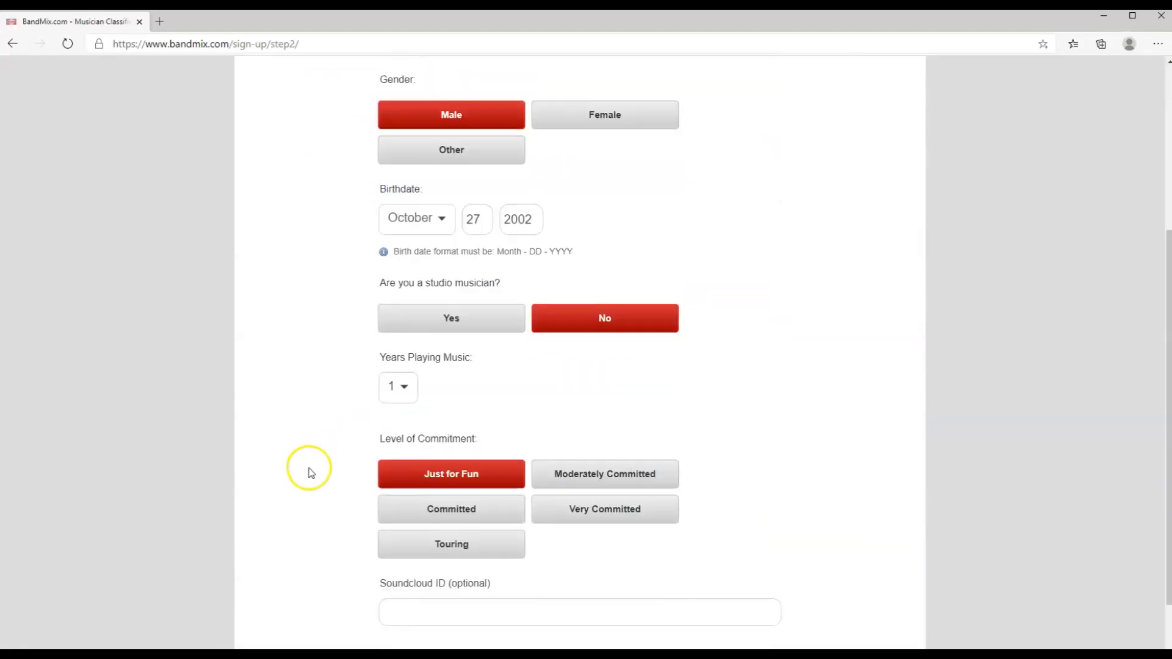
click(579, 606)
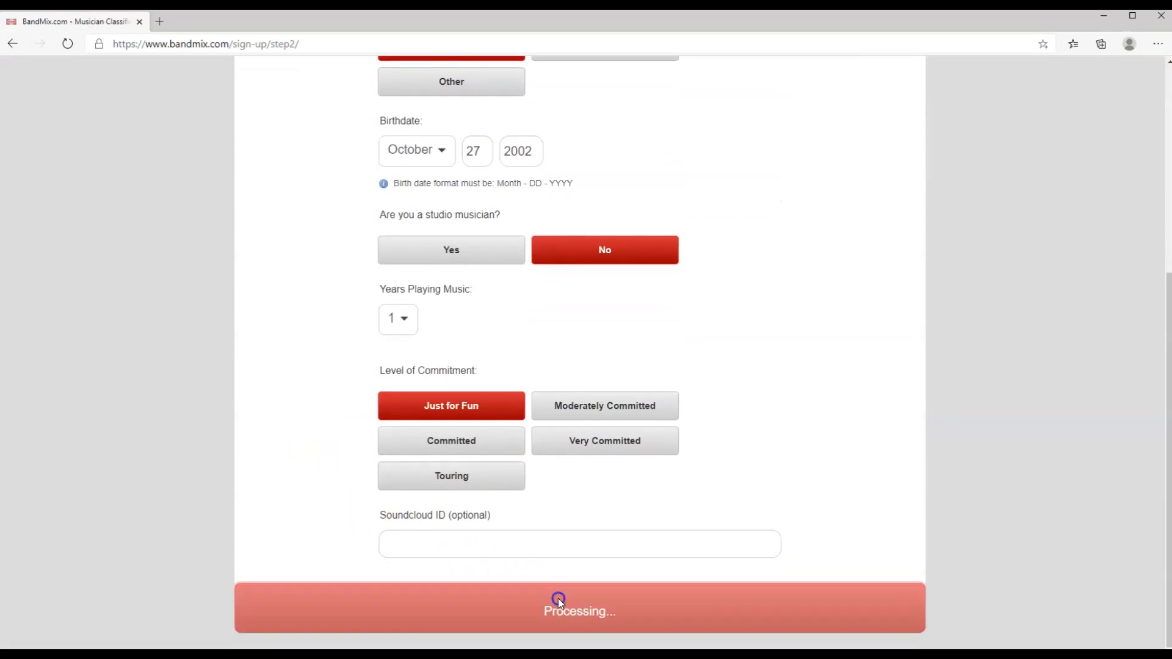
click(579, 606)
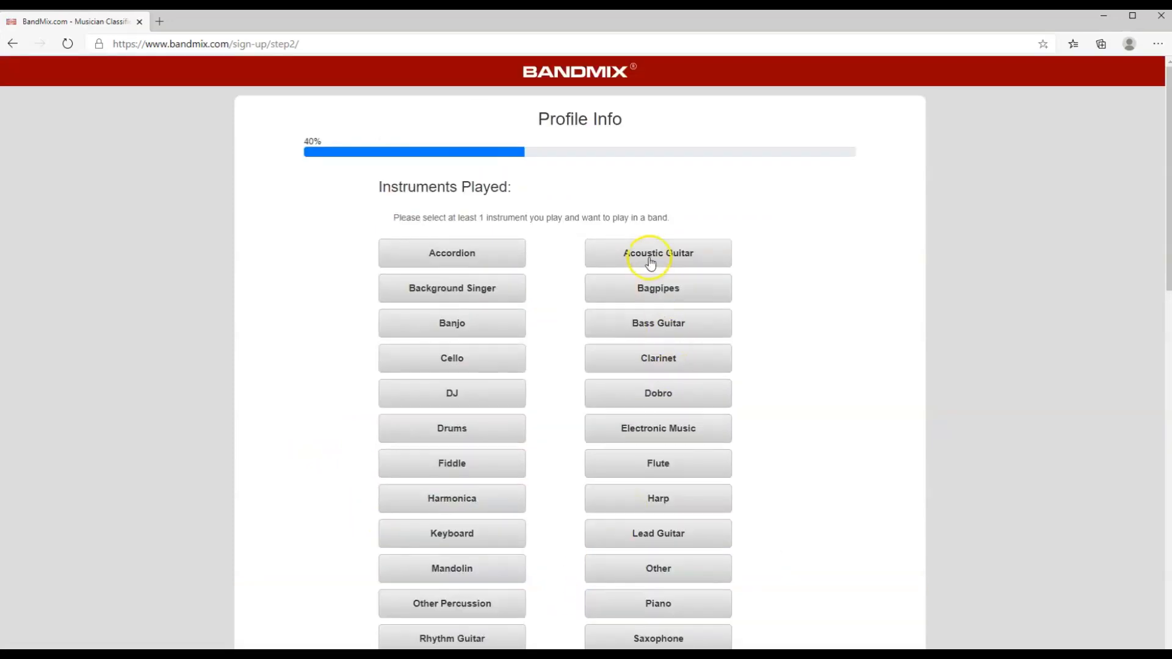
Step: Add Acoustic Guitar as an instrument and save the instruments and genres step
click(657, 252)
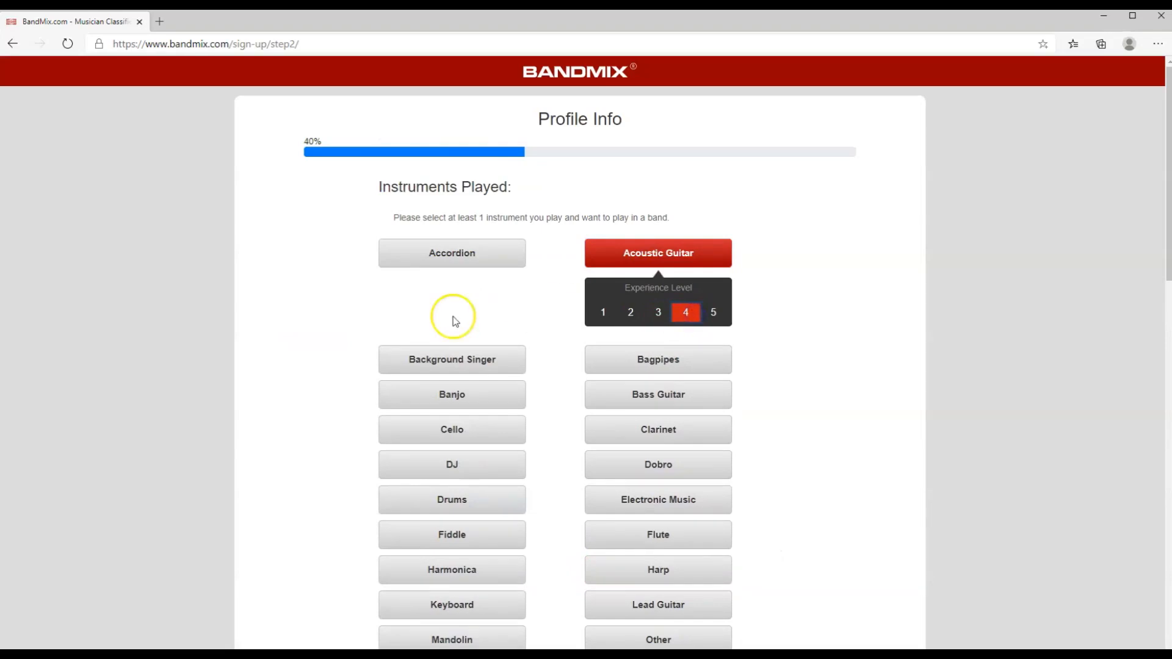
scroll(down, 3)
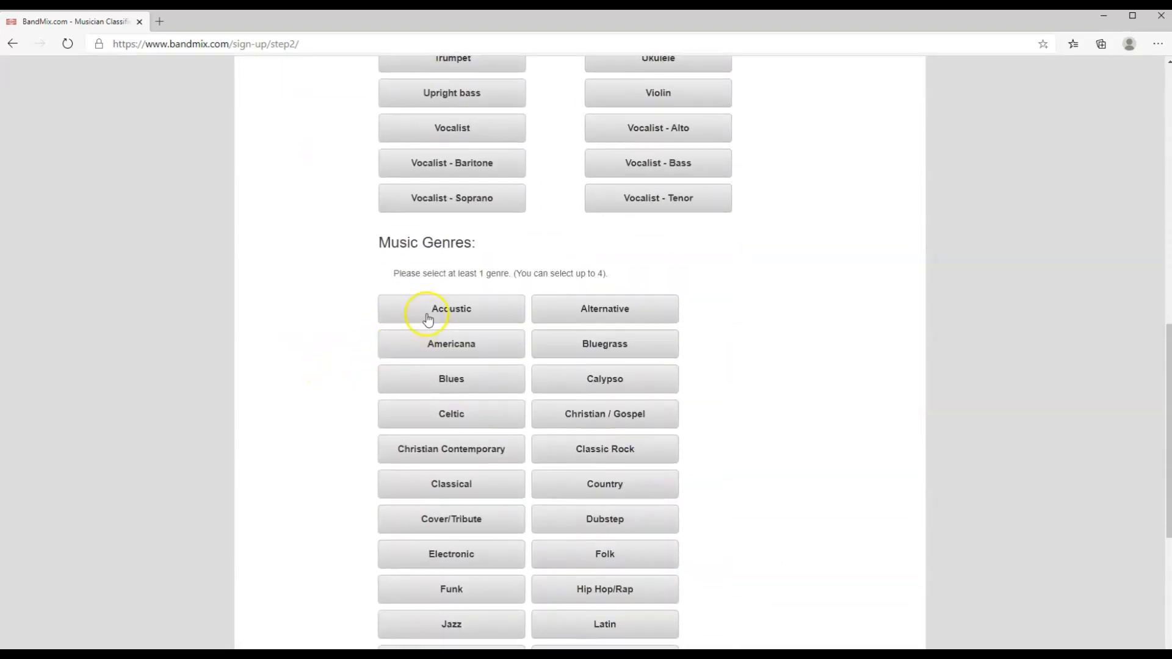
scroll(down, 3)
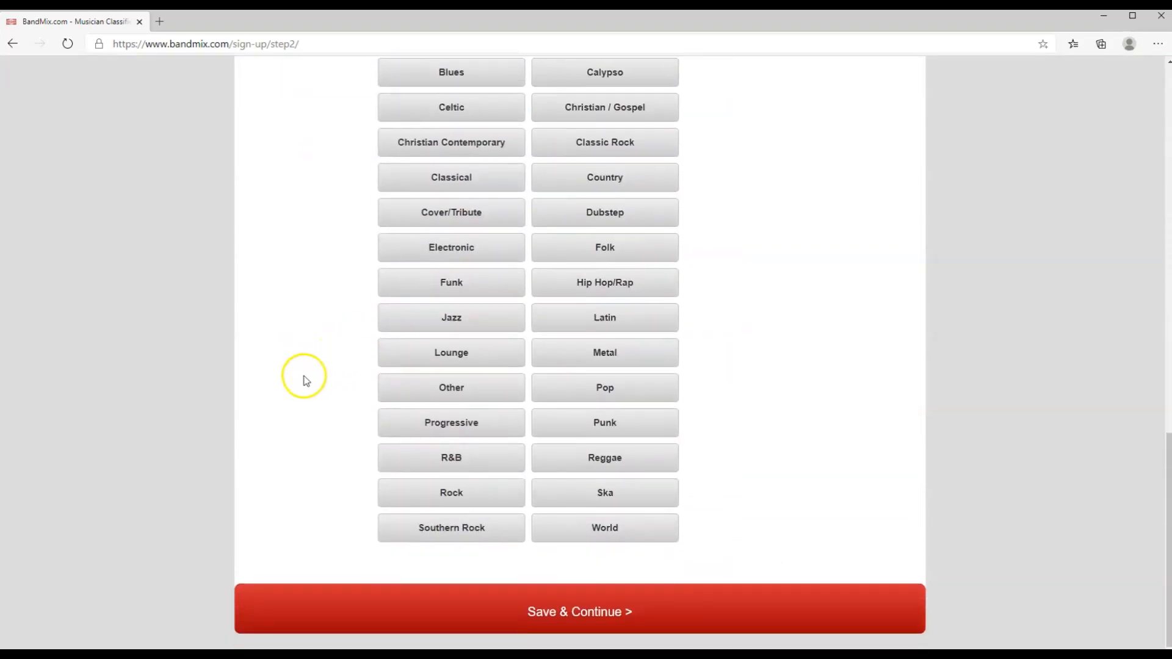
click(579, 612)
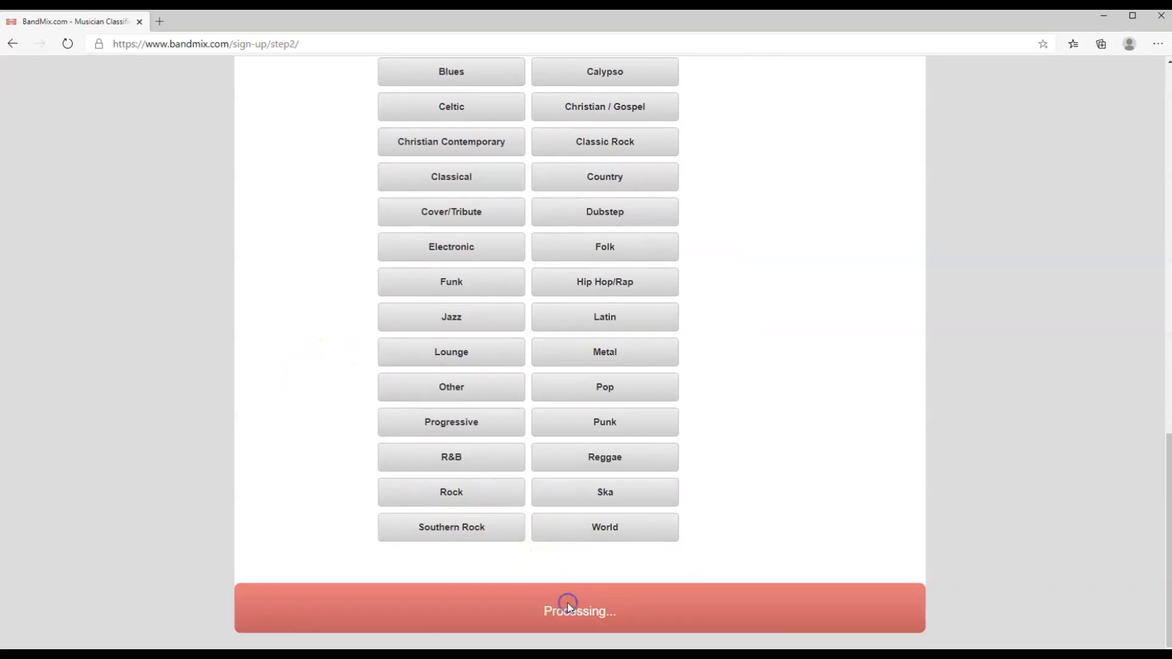
click(579, 608)
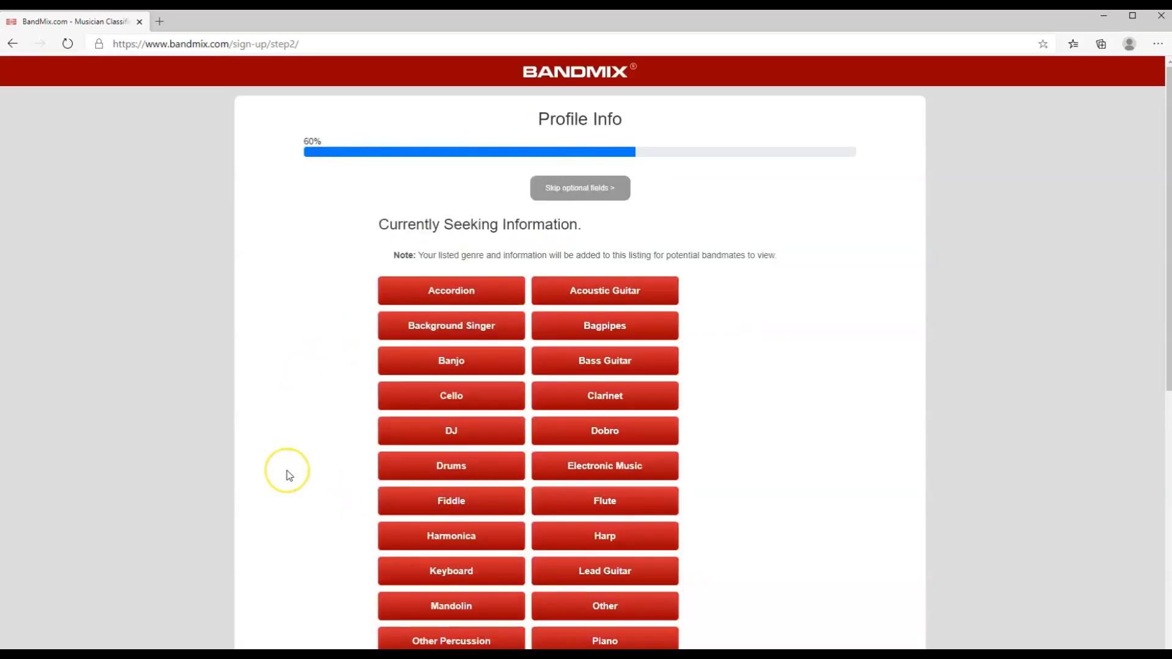
Step: Keep Yes for joining a band and save the seeking preferences
scroll(down, 3)
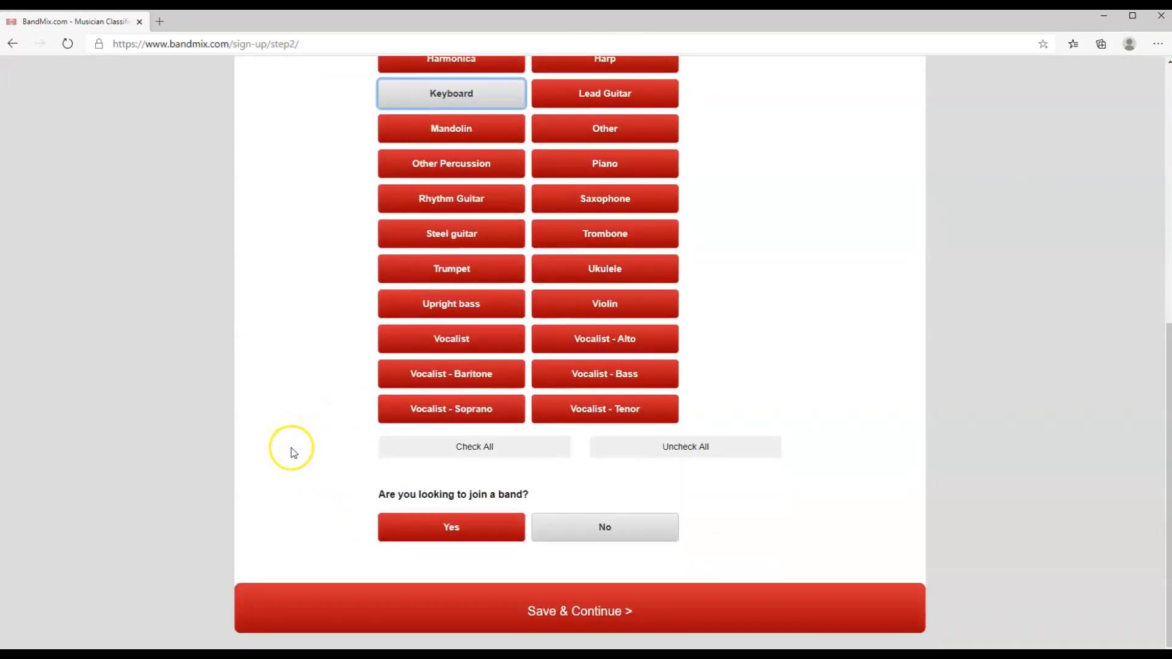
click(579, 611)
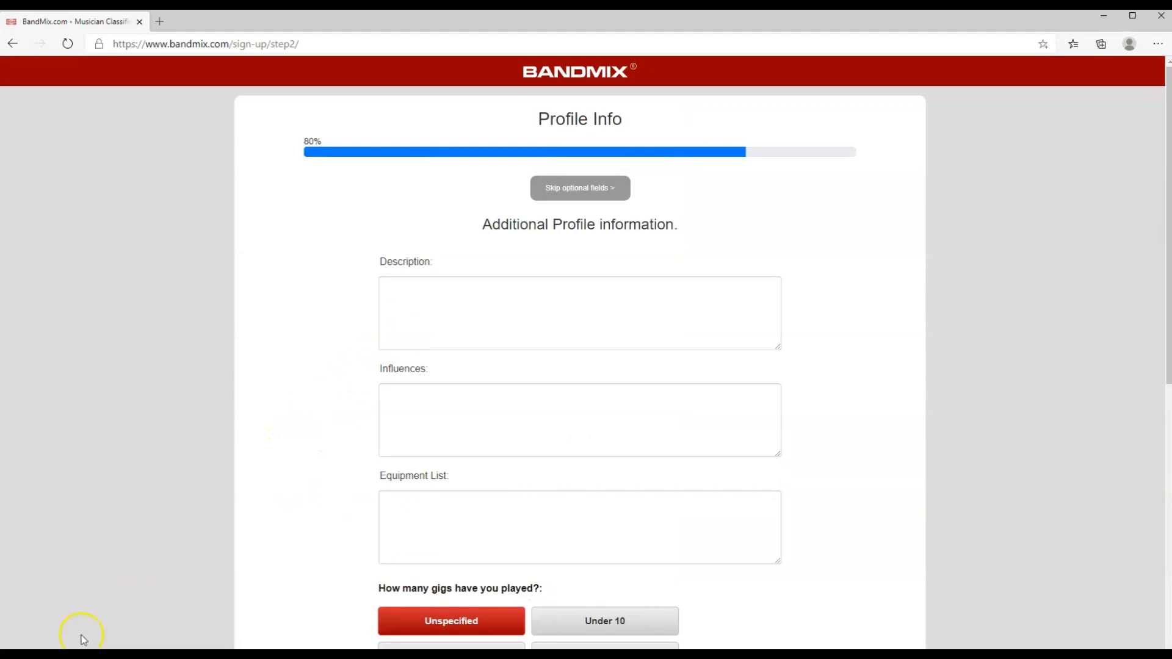
Step: Write the profile description and set practice frequency to 2-3 times weekly
click(580, 313)
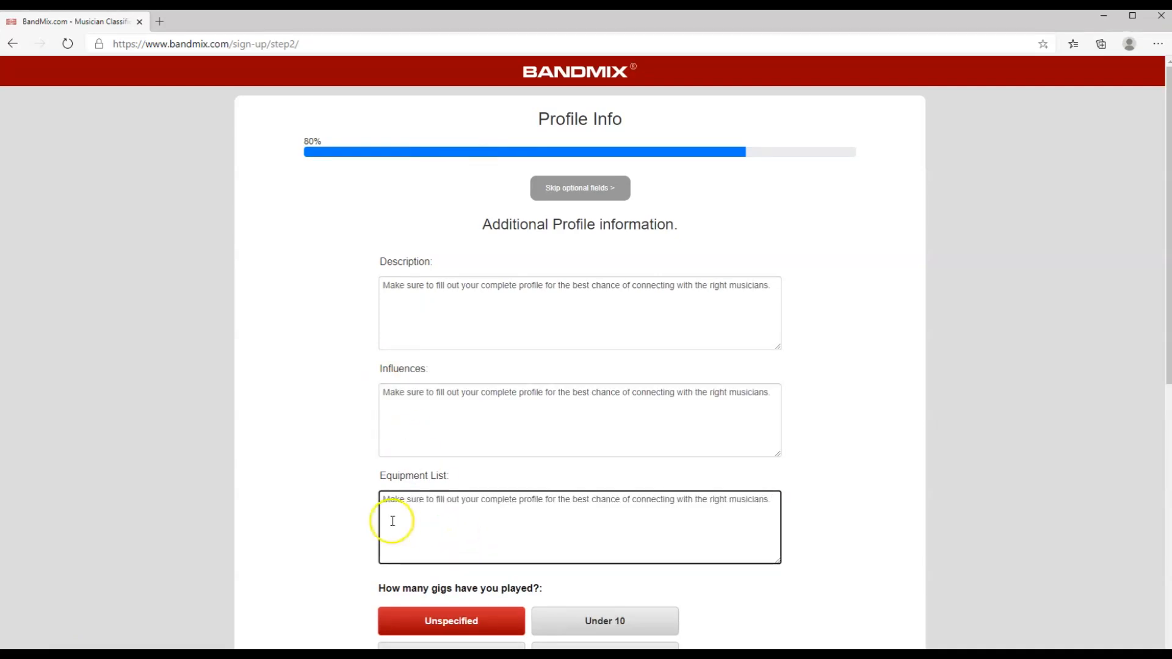
scroll(down, 3)
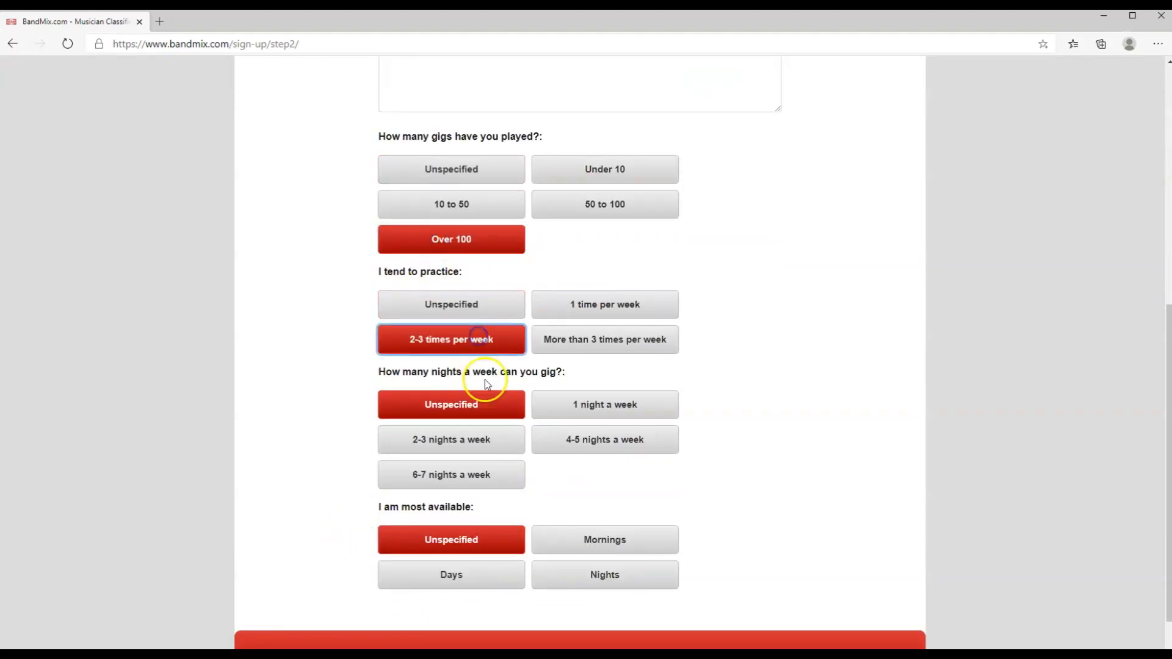
click(451, 439)
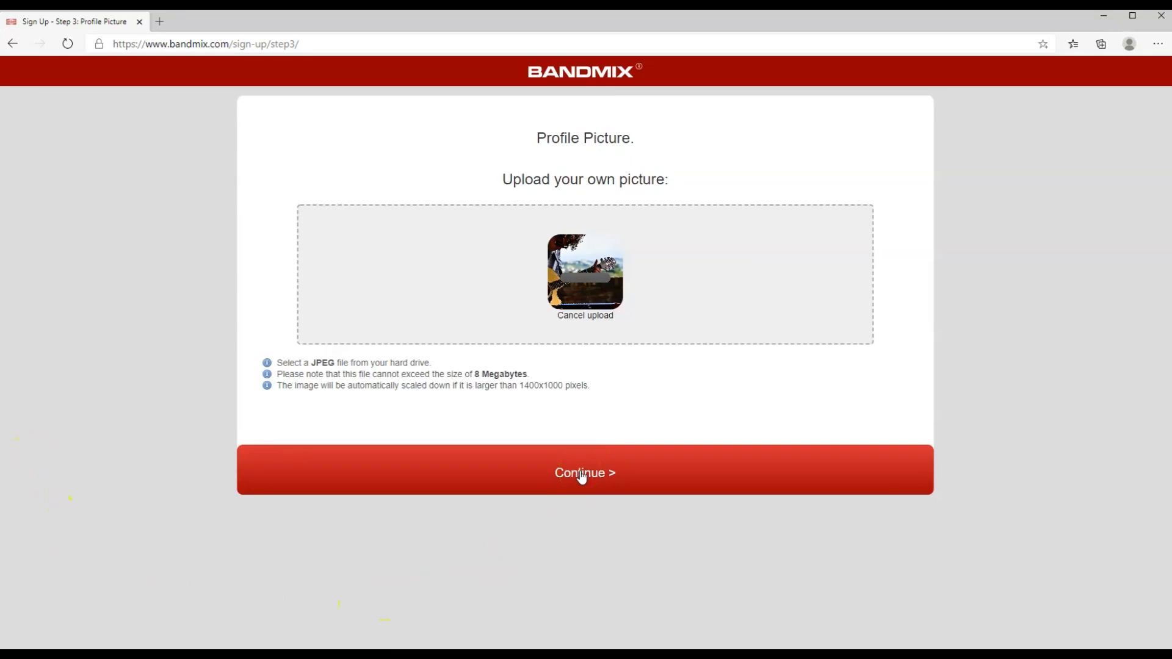
Step: Finish past picture and survey, choose Free Membership, open dashboard and public profile
click(585, 473)
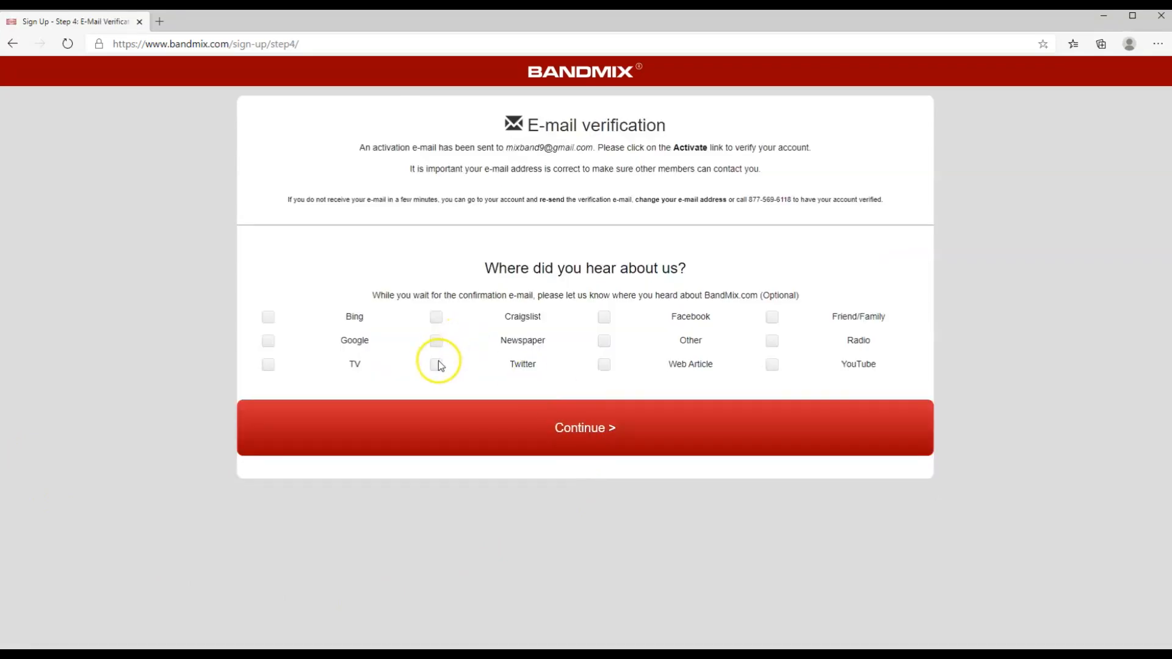
click(585, 428)
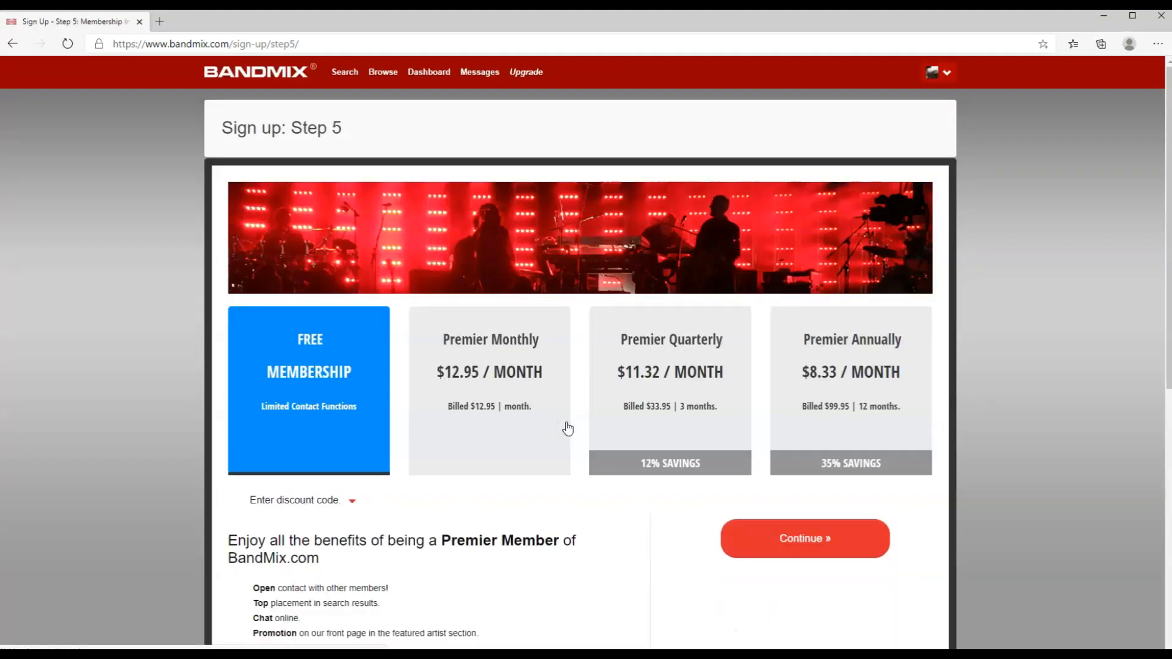
click(804, 539)
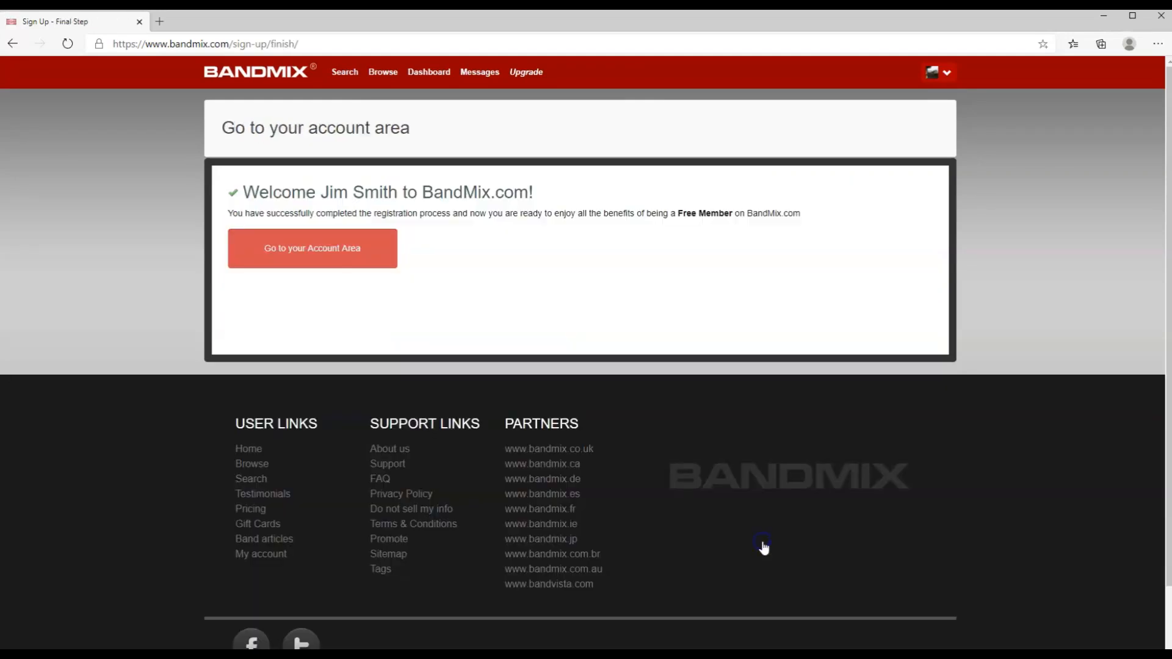
click(312, 248)
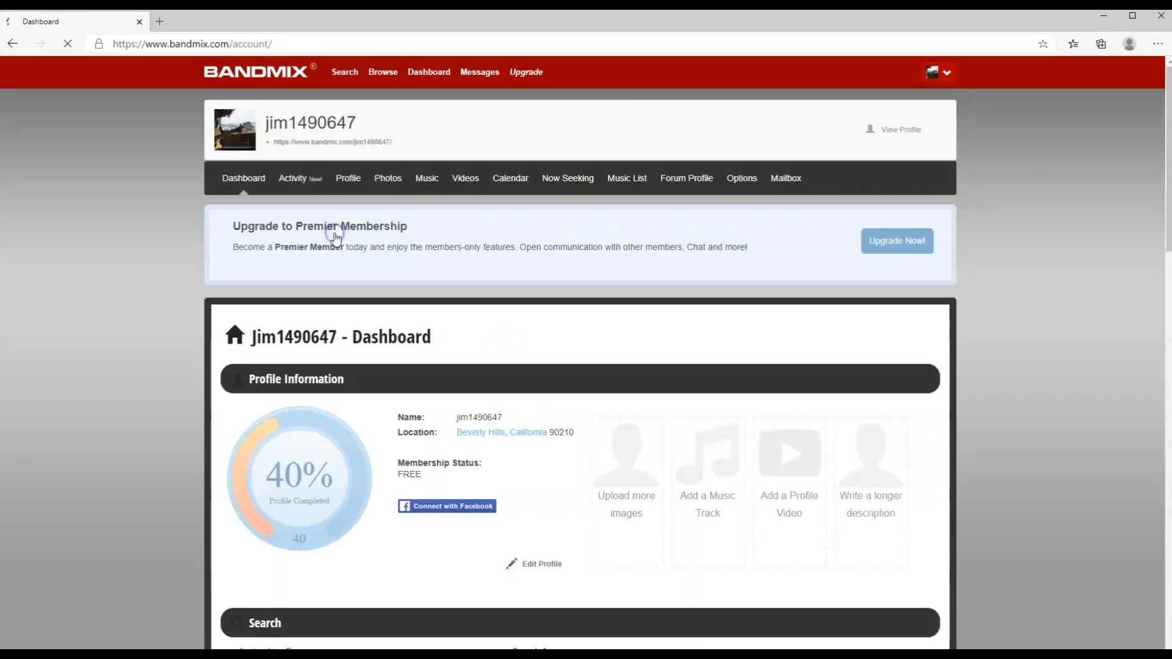
click(333, 142)
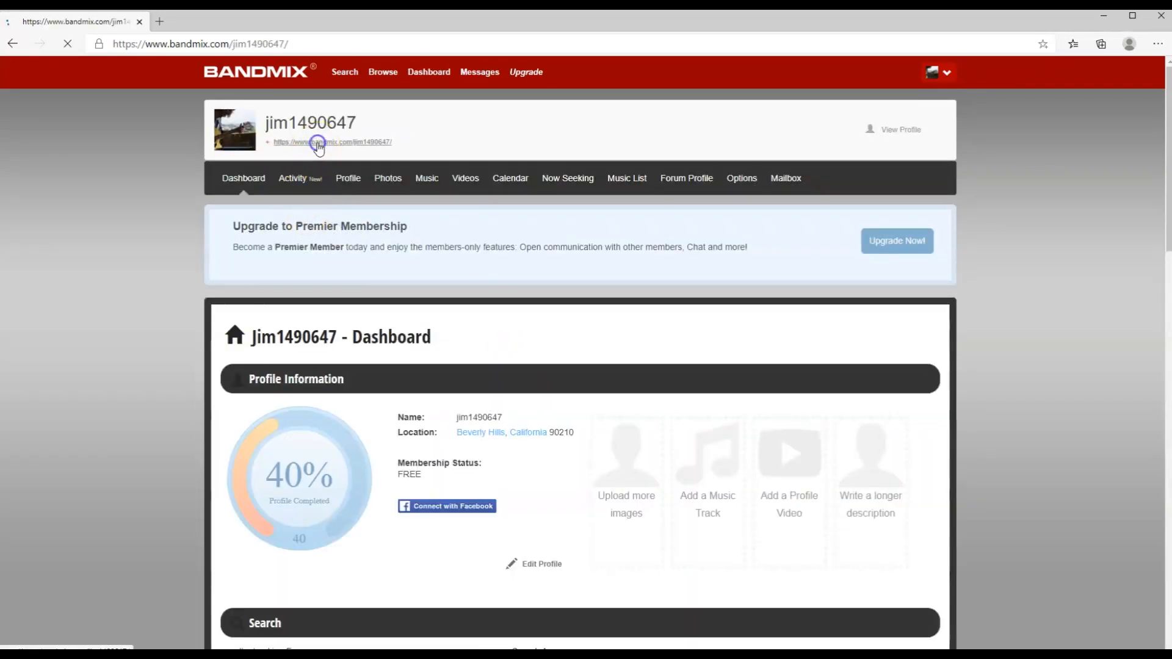